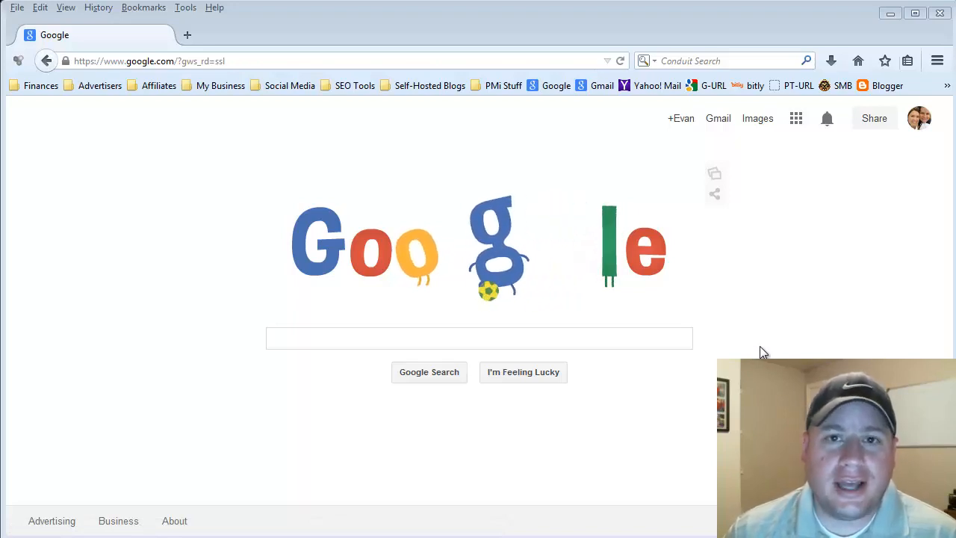
pyautogui.moveTo(690, 286)
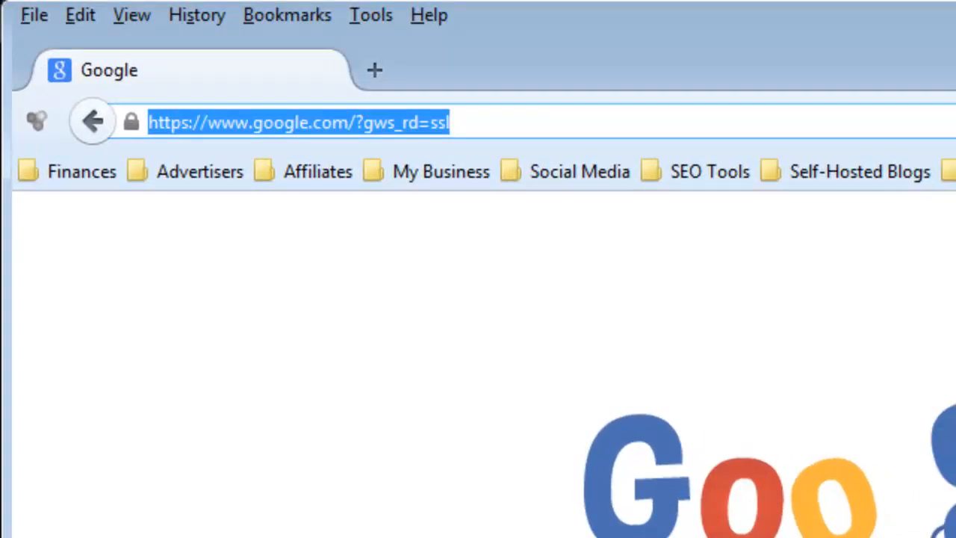
pyautogui.moveTo(379, 134)
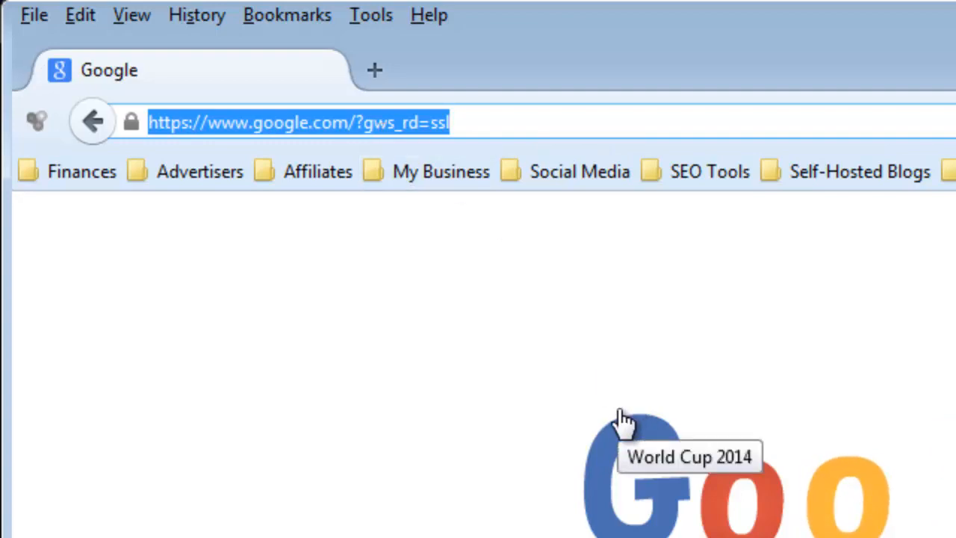
pyautogui.write('www.clickbank.com/')
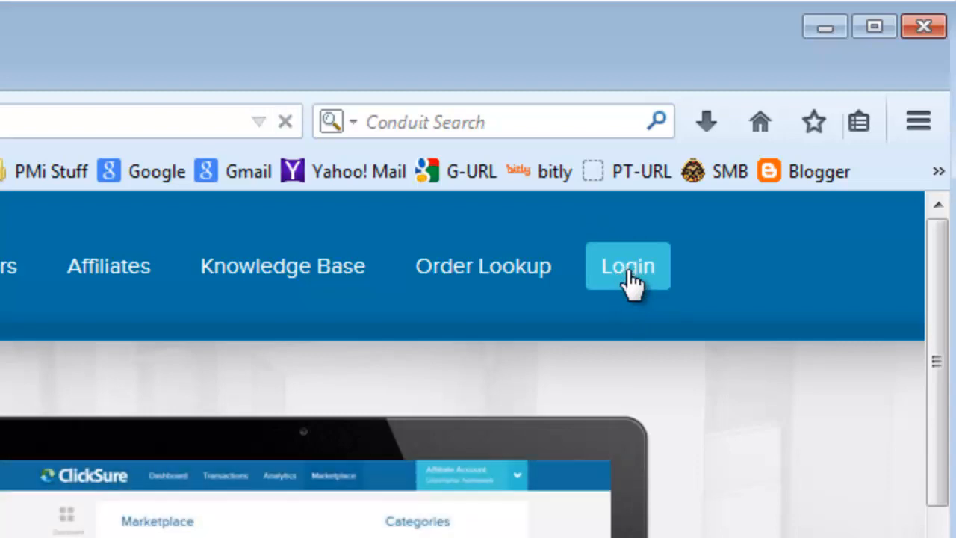
# Sign in as an Affiliate with the saved username and password.
pyautogui.click(627, 266)
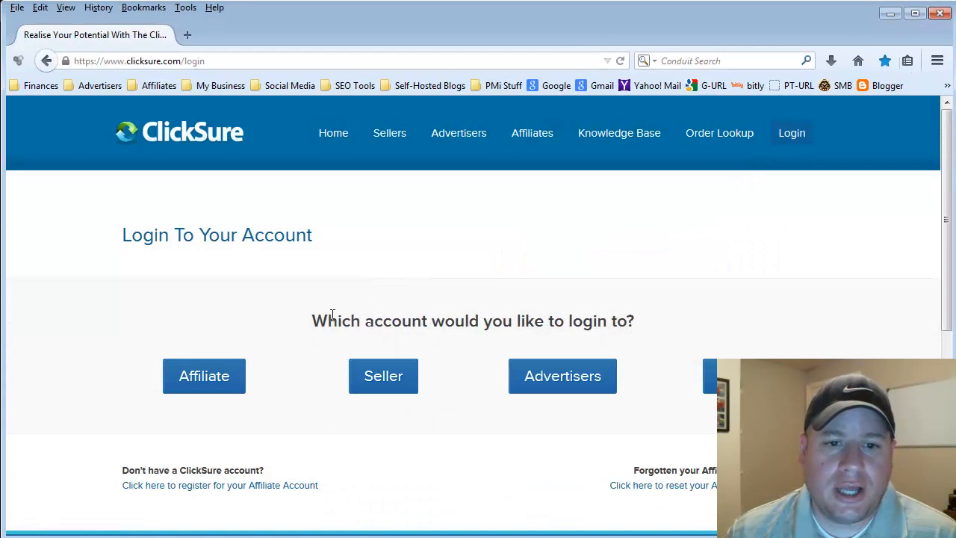
pyautogui.moveTo(188, 430)
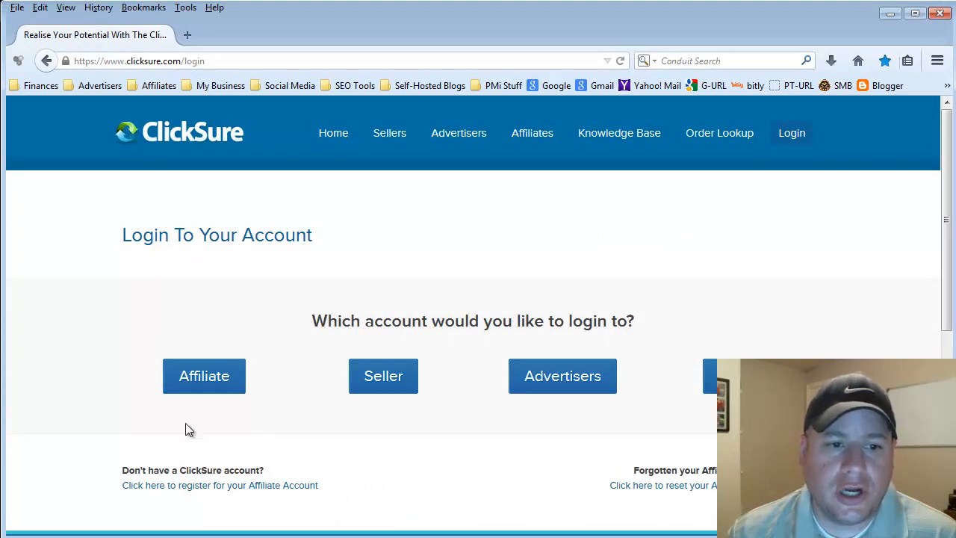
pyautogui.moveTo(203, 377)
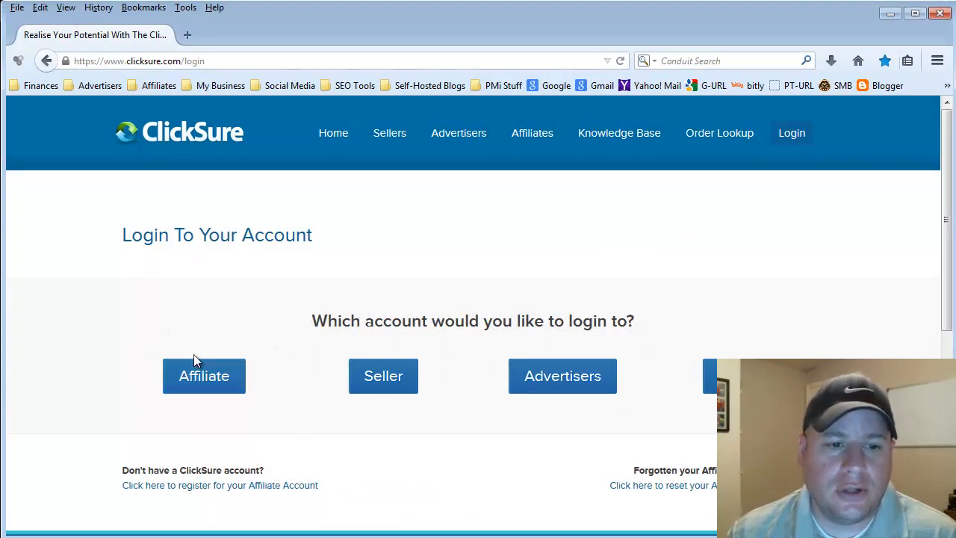
pyautogui.click(204, 376)
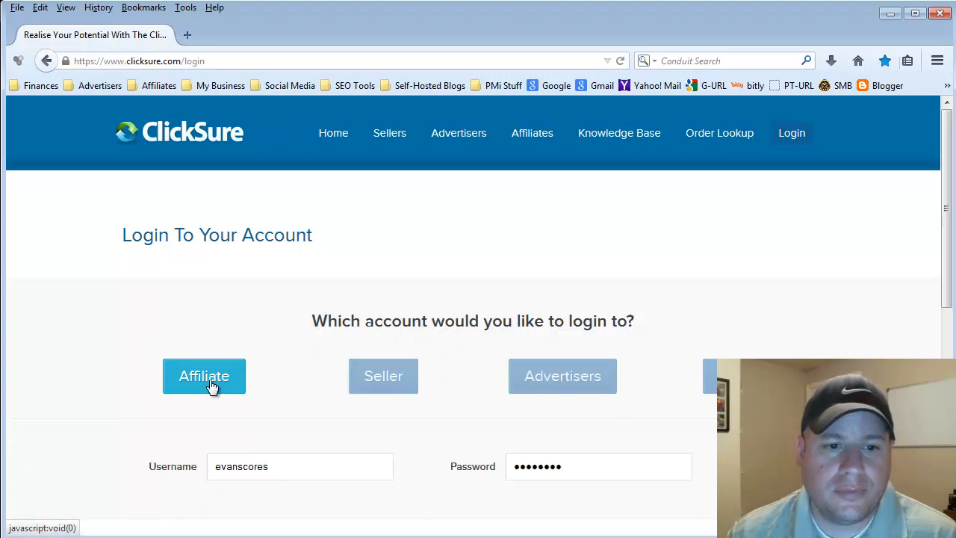
pyautogui.scroll(-3)
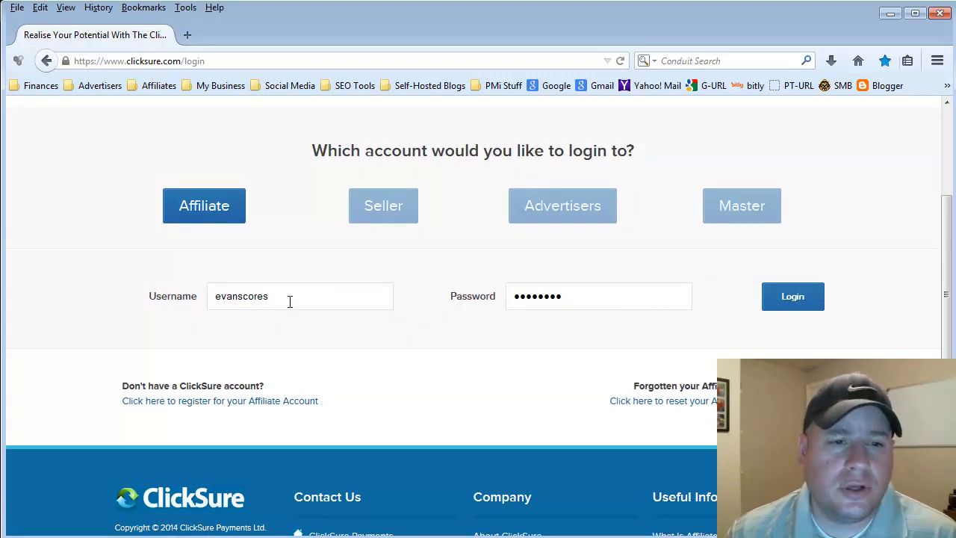
pyautogui.moveTo(761, 313)
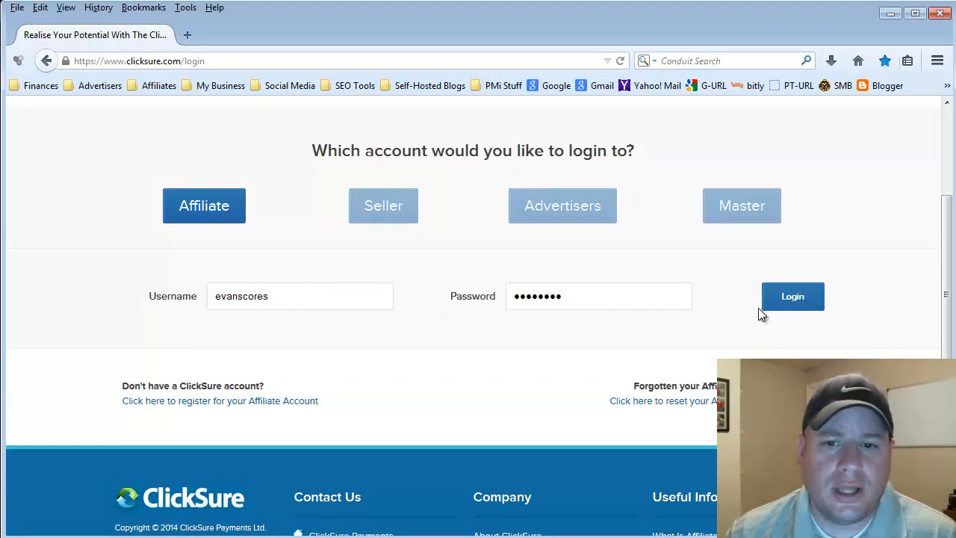
pyautogui.click(792, 296)
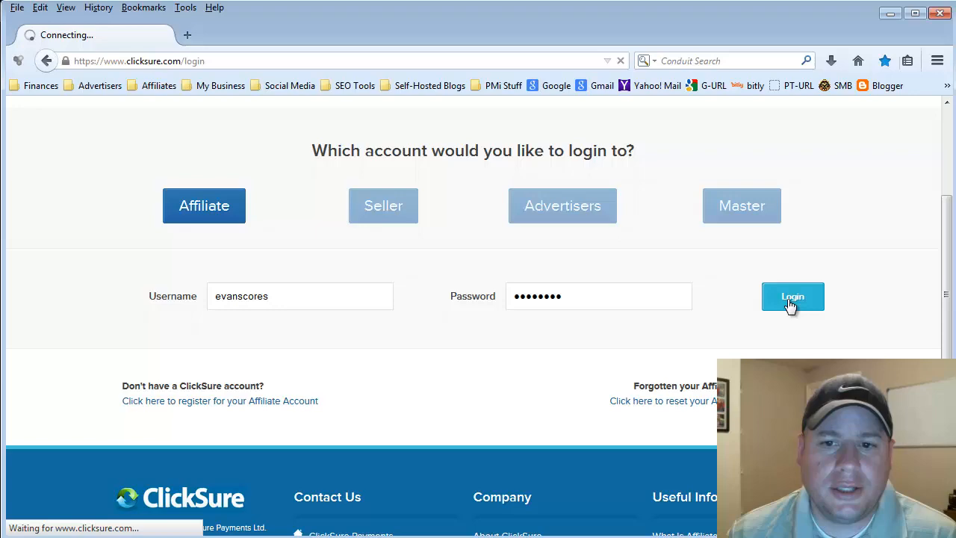
pyautogui.click(791, 295)
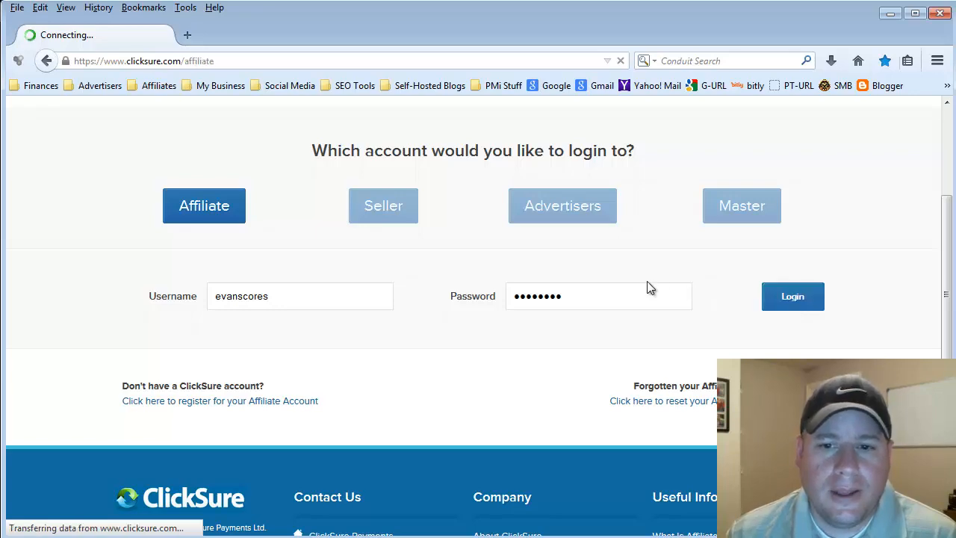
pyautogui.click(791, 295)
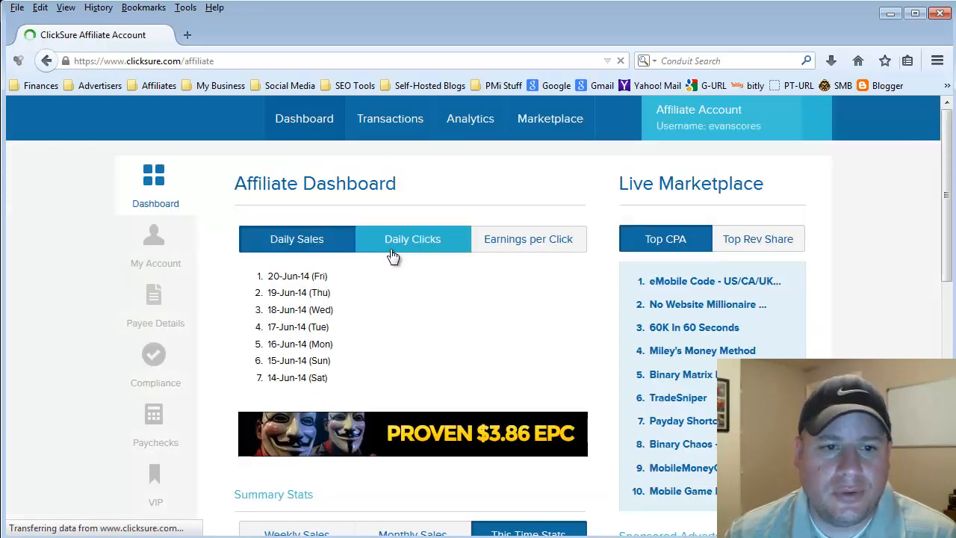
pyautogui.scroll(-3)
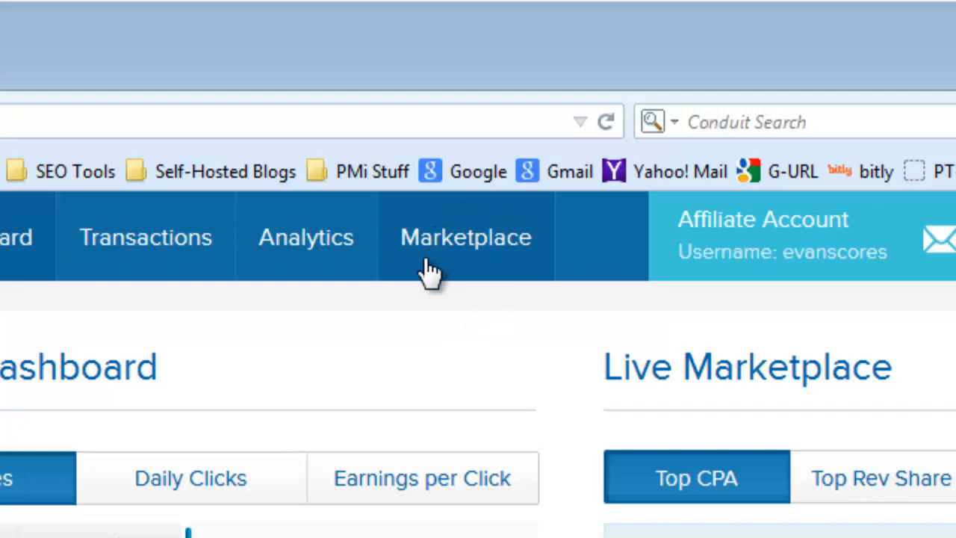
pyautogui.moveTo(430, 242)
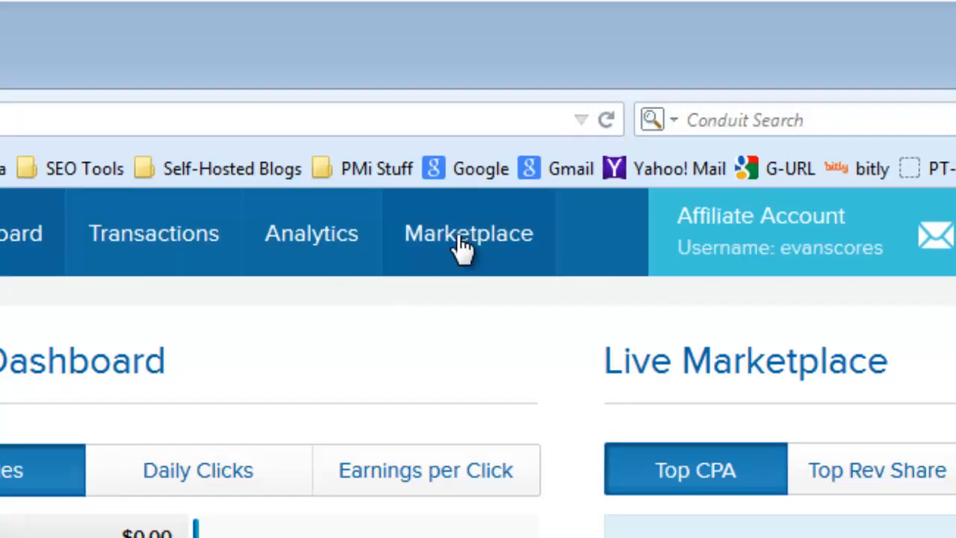
# Browse the Marketplace offer list down to the TradeSniper listing (number 6).
pyautogui.click(469, 233)
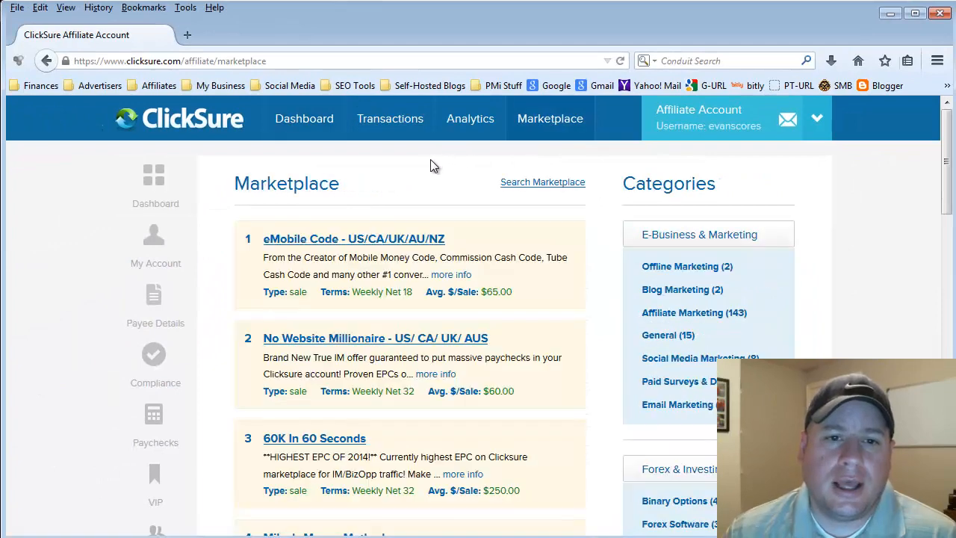
pyautogui.moveTo(407, 175)
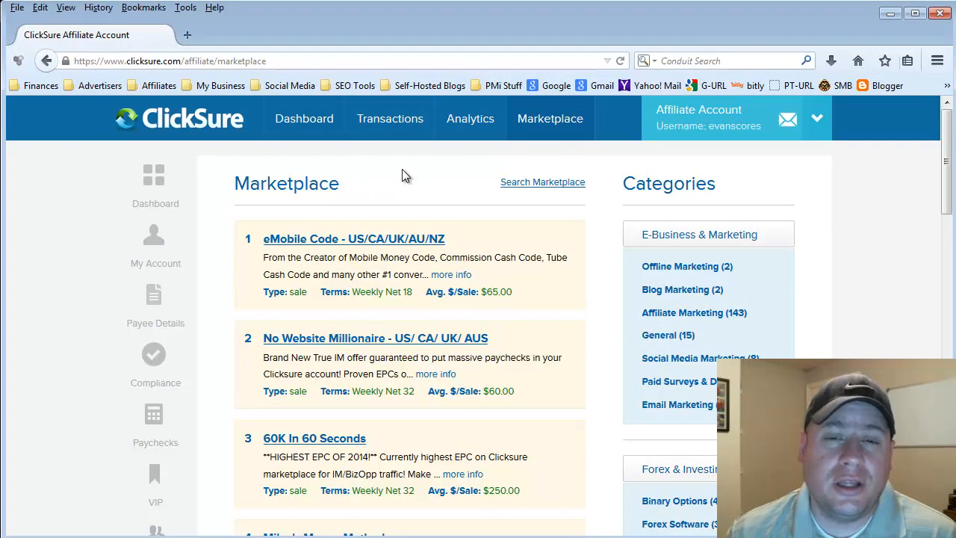
pyautogui.moveTo(396, 176)
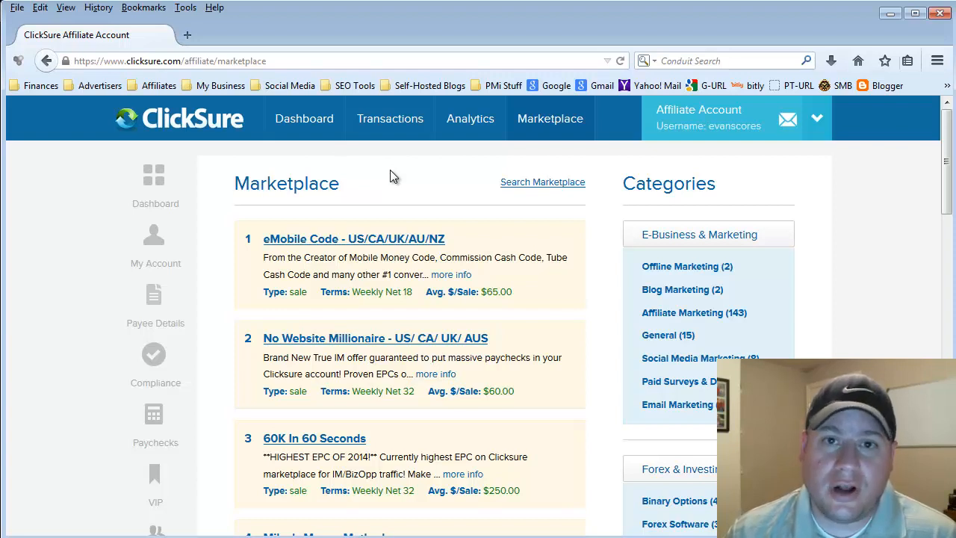
pyautogui.moveTo(549, 138)
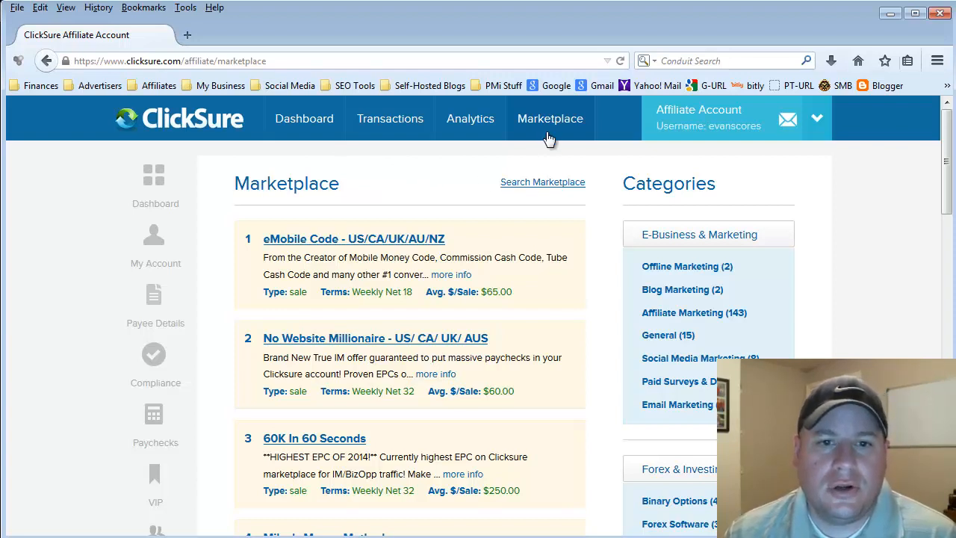
pyautogui.moveTo(613, 342)
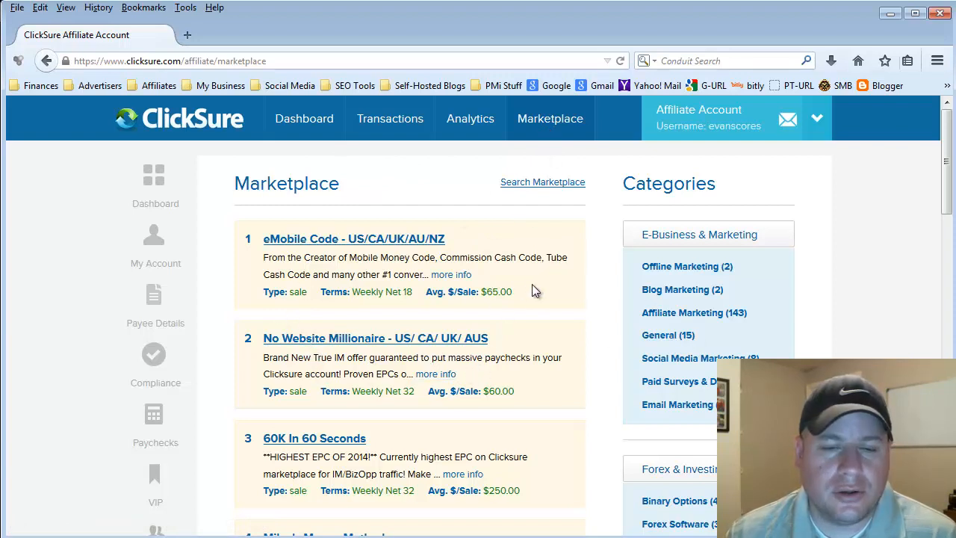
pyautogui.scroll(-3)
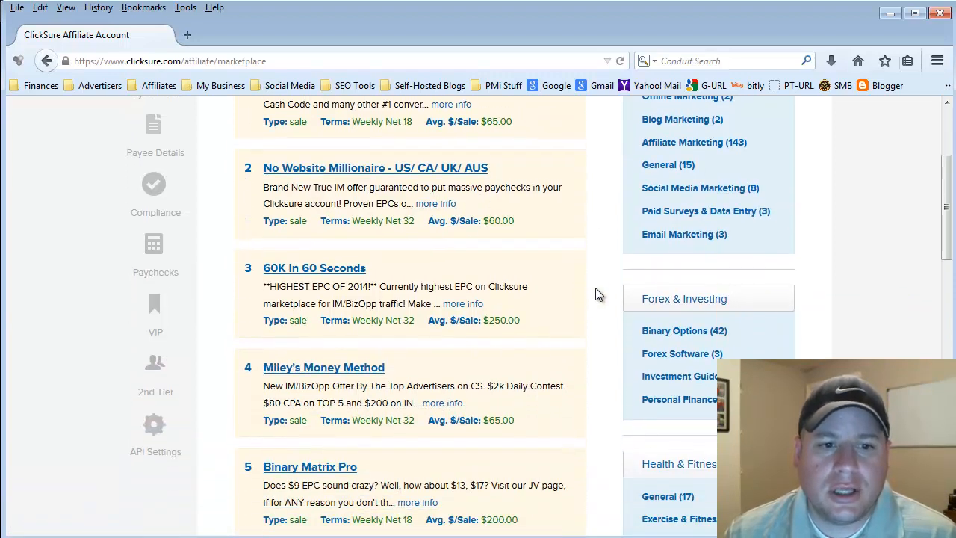
pyautogui.scroll(-3)
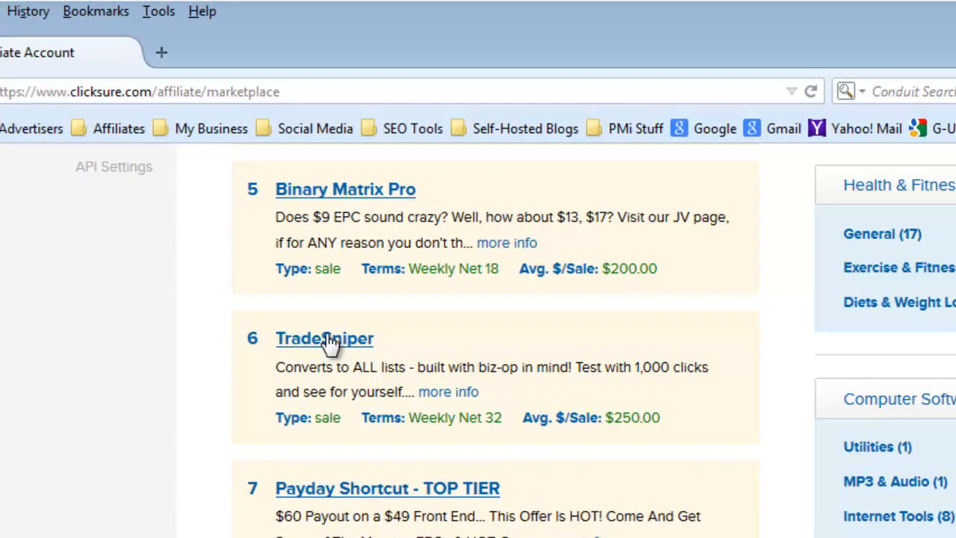
# Show the TradeSniper campaign page down to its Landing Pages section.
pyautogui.click(324, 337)
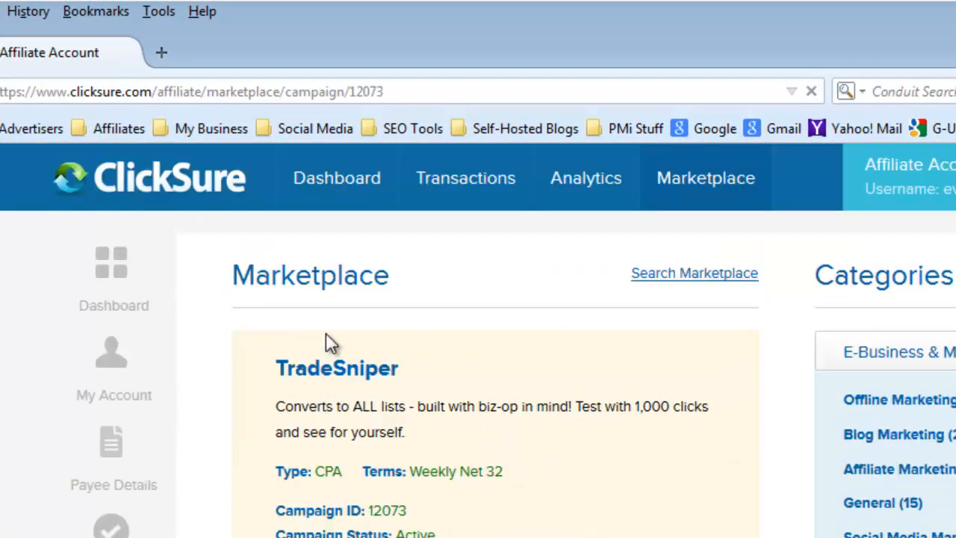
pyautogui.scroll(-3)
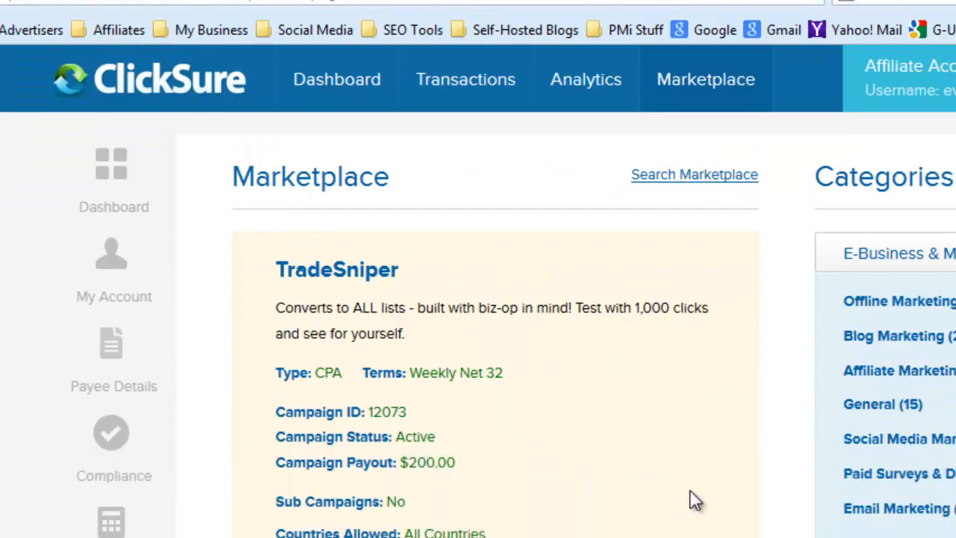
pyautogui.scroll(-3)
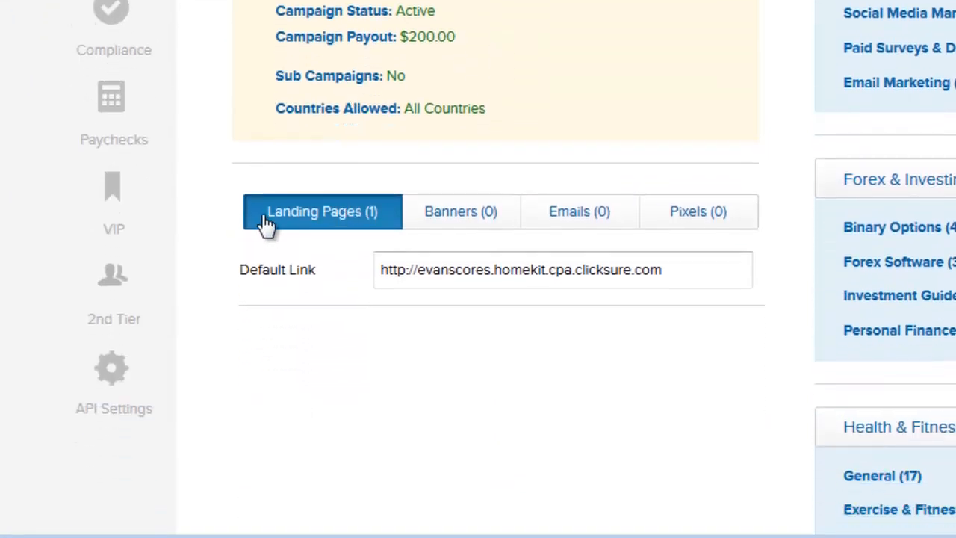
pyautogui.moveTo(323, 266)
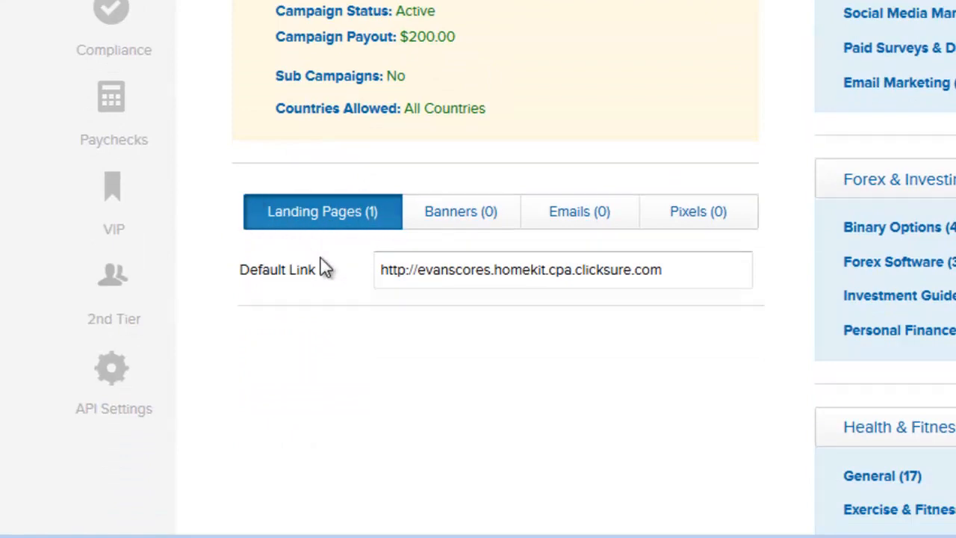
# Highlight the whole Default Link and bring up its copy options.
pyautogui.doubleClick(634, 269)
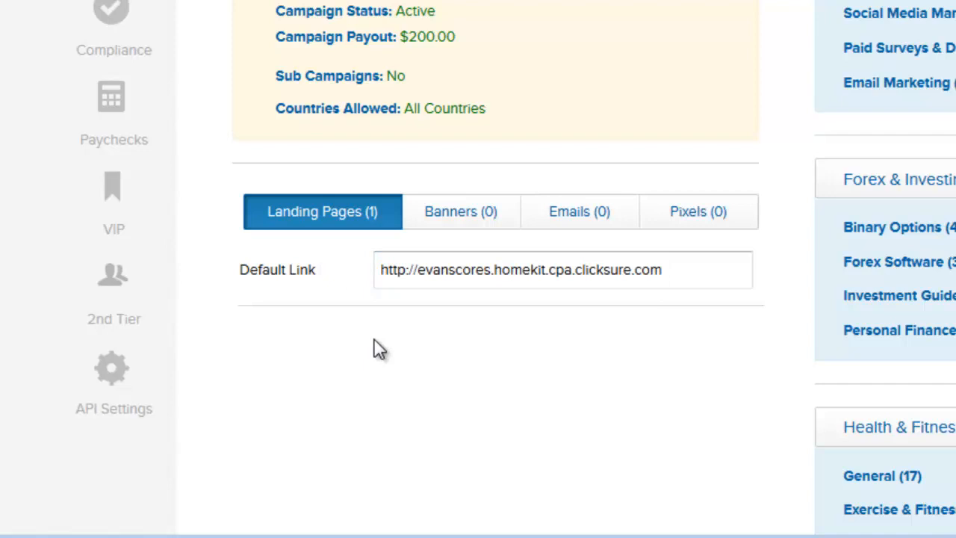
pyautogui.tripleClick(519, 269)
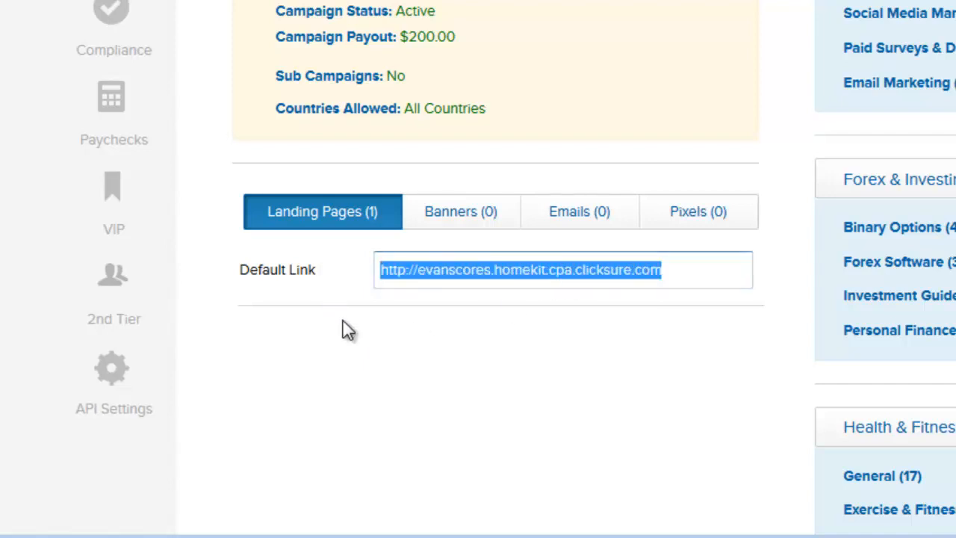
pyautogui.moveTo(357, 263)
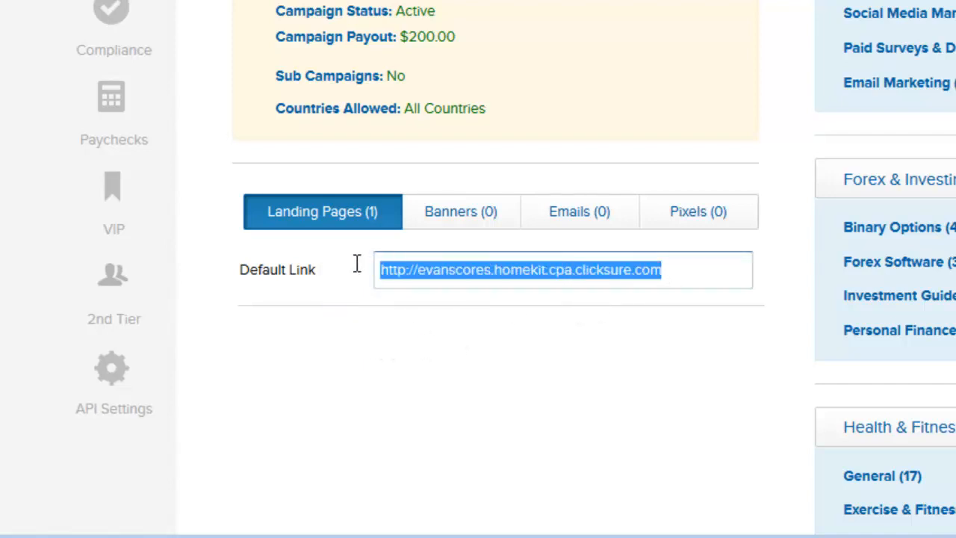
pyautogui.rightClick(520, 268)
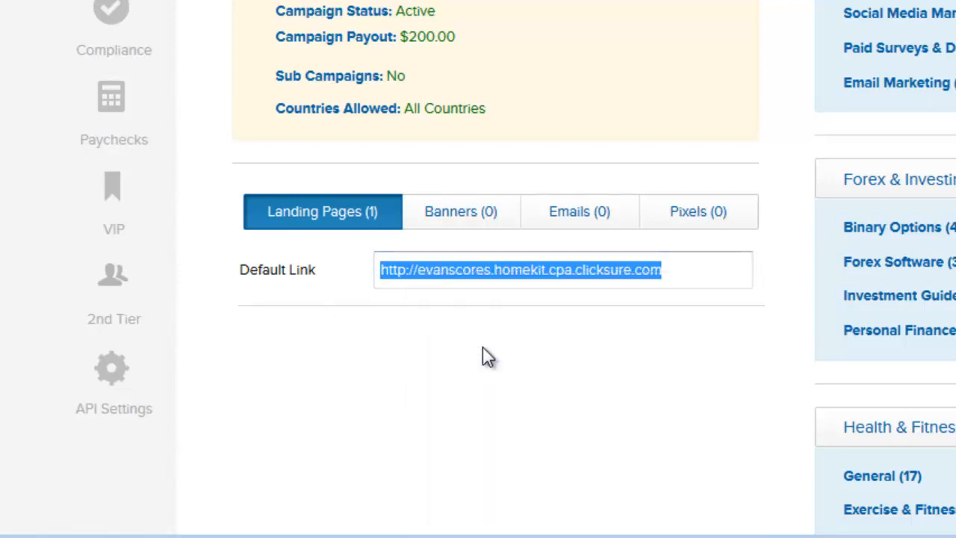
pyautogui.moveTo(445, 317)
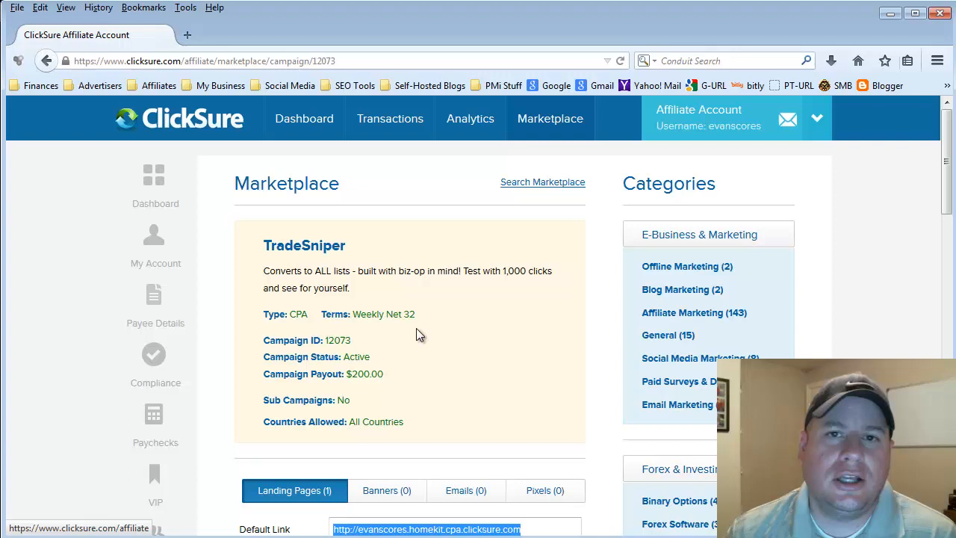
pyautogui.moveTo(448, 224)
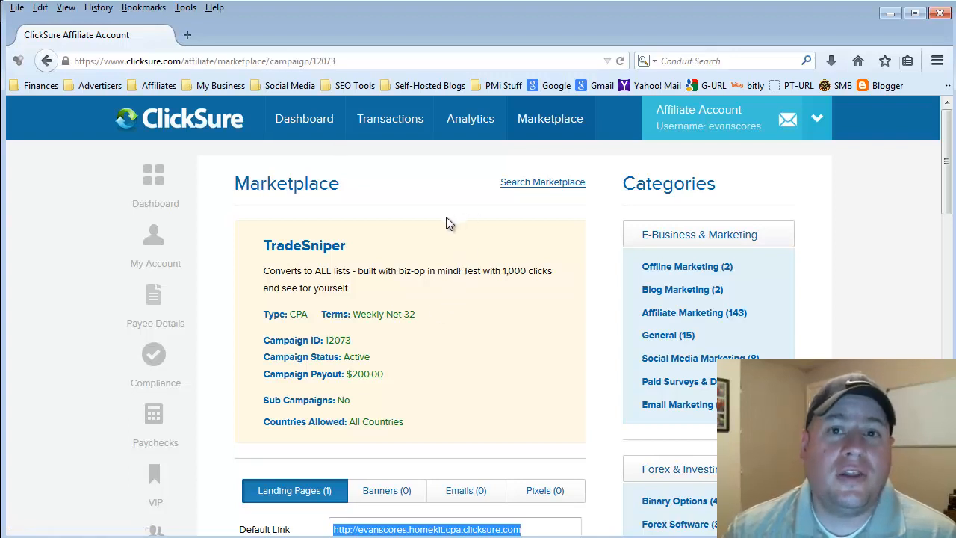
pyautogui.moveTo(439, 228)
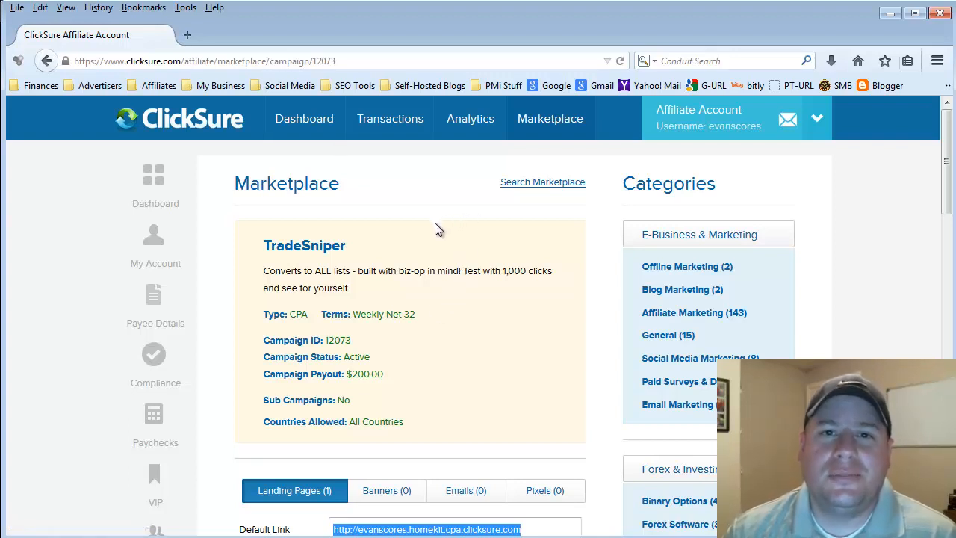
pyautogui.moveTo(427, 230)
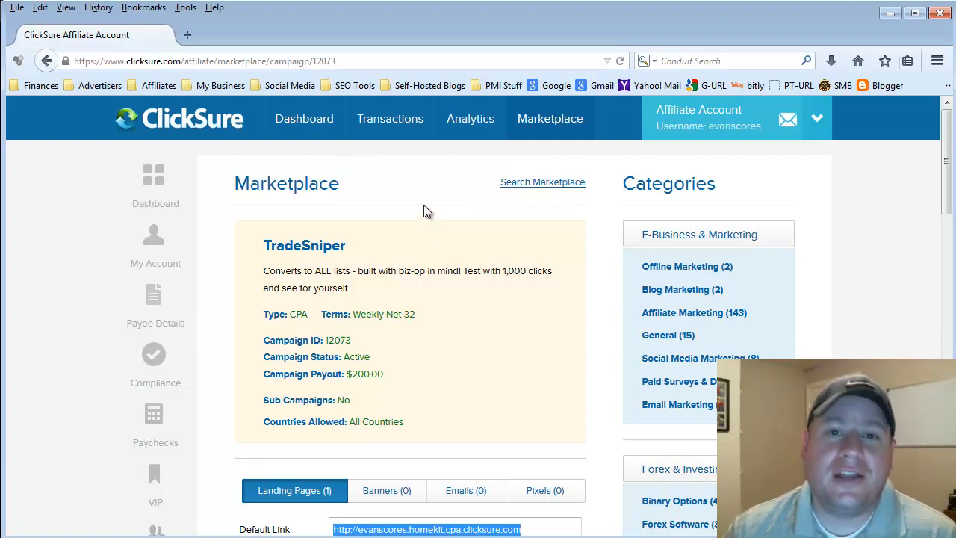
pyautogui.moveTo(418, 208)
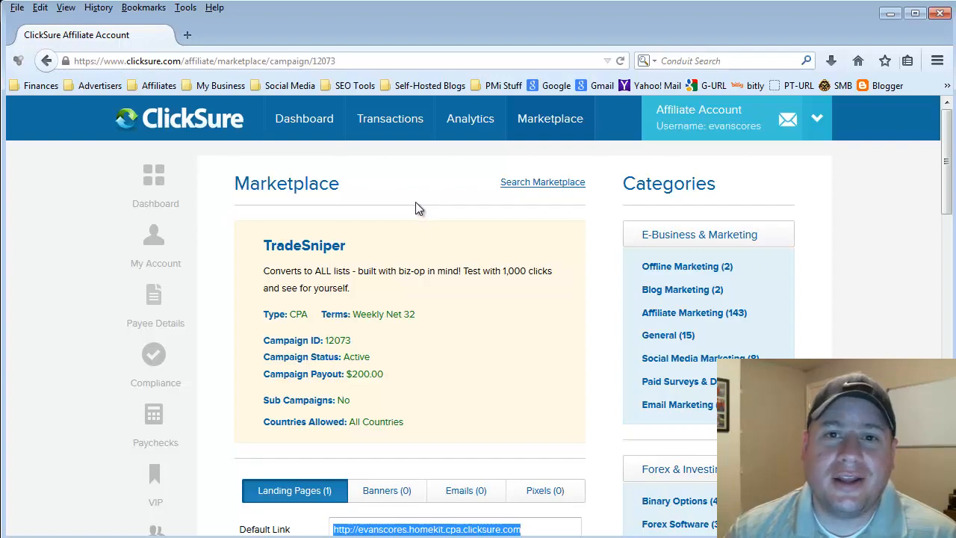